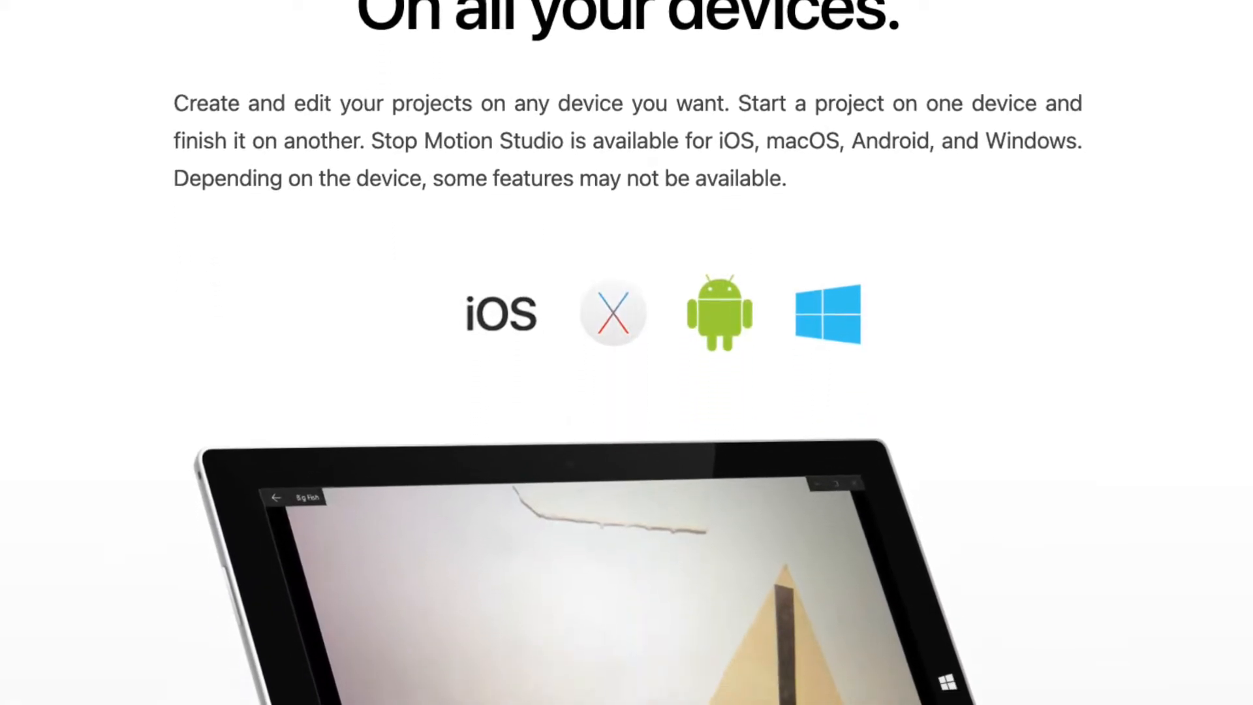
scroll("down", 3)
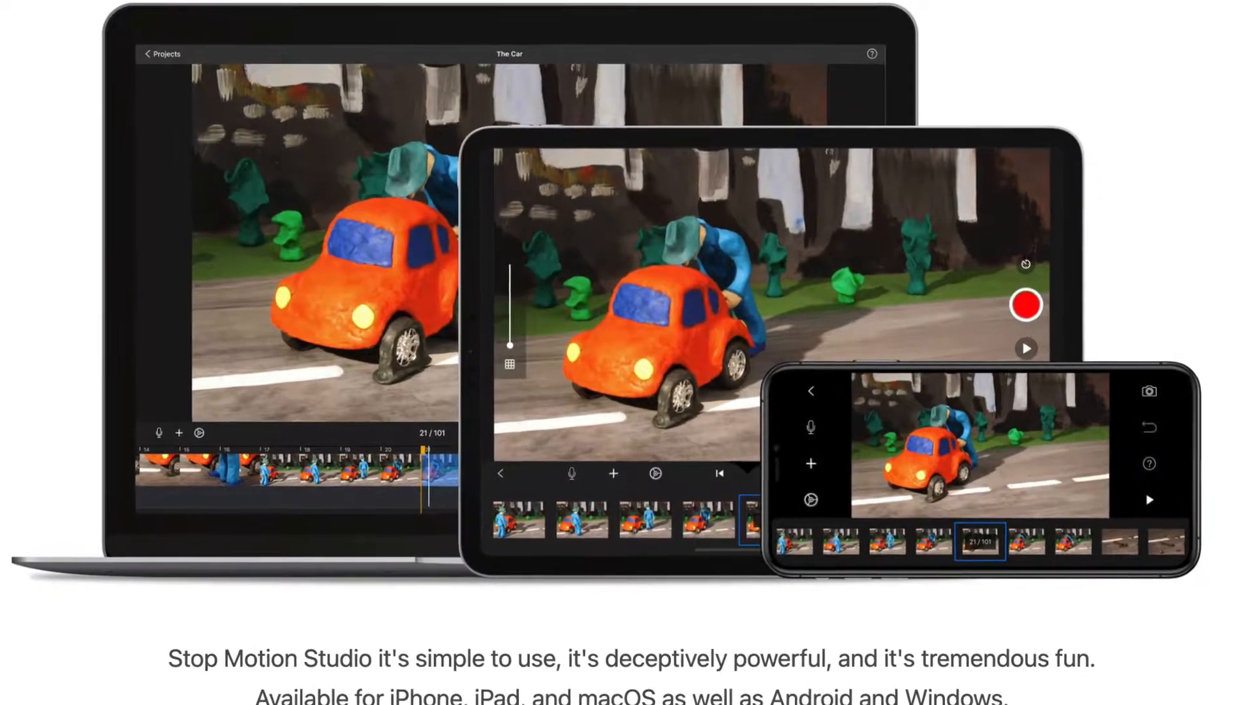
scroll("down", 3)
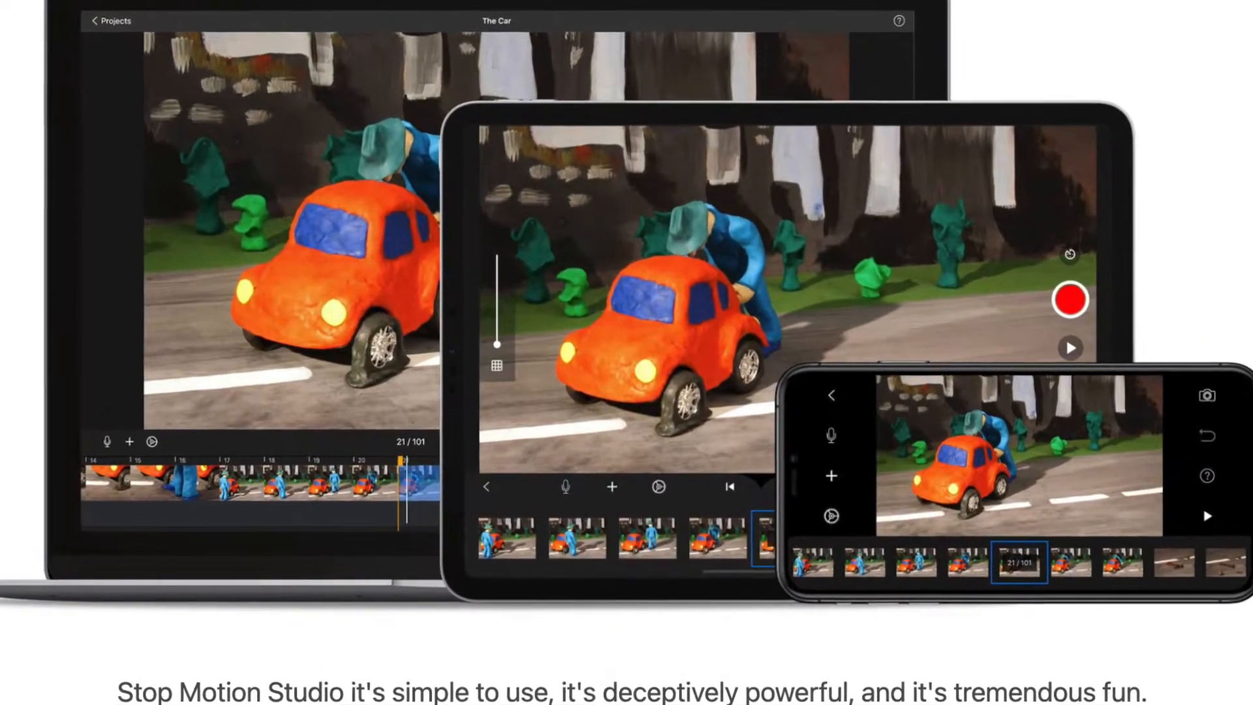